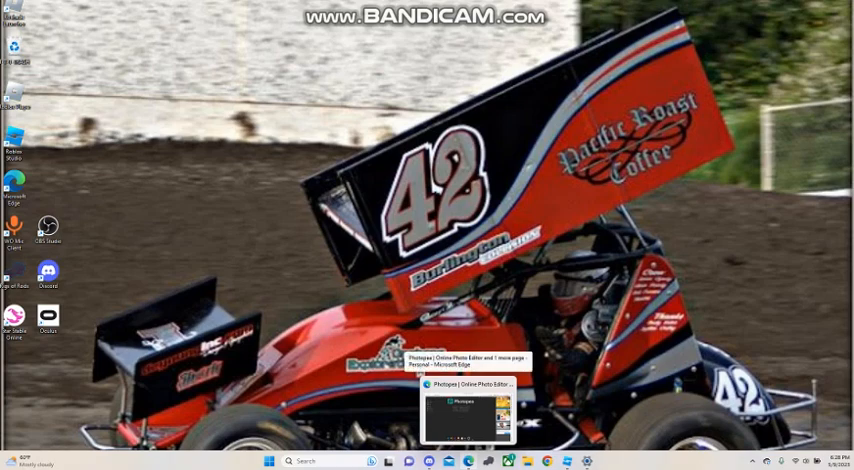
# Step: Bring the Photopea window in Microsoft Edge to the front from the taskbar
pyautogui.click(468, 410)
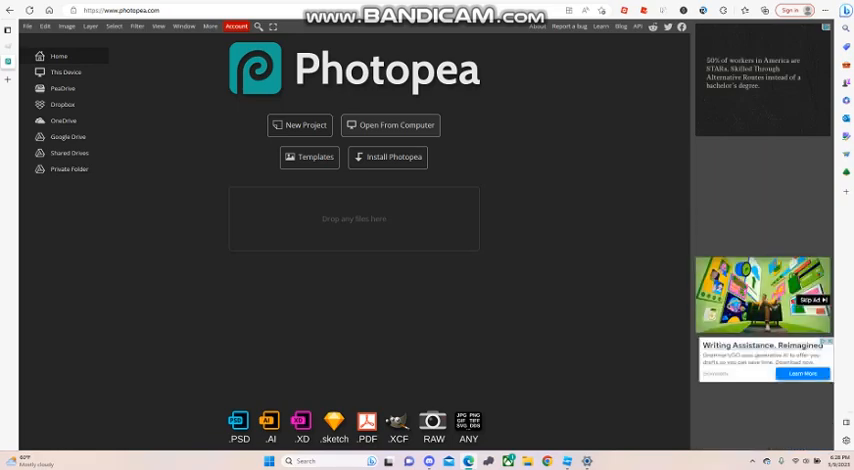
# Step: Load the NCS22 Mustang (Ford) template from the computer into the workspace
pyautogui.click(390, 124)
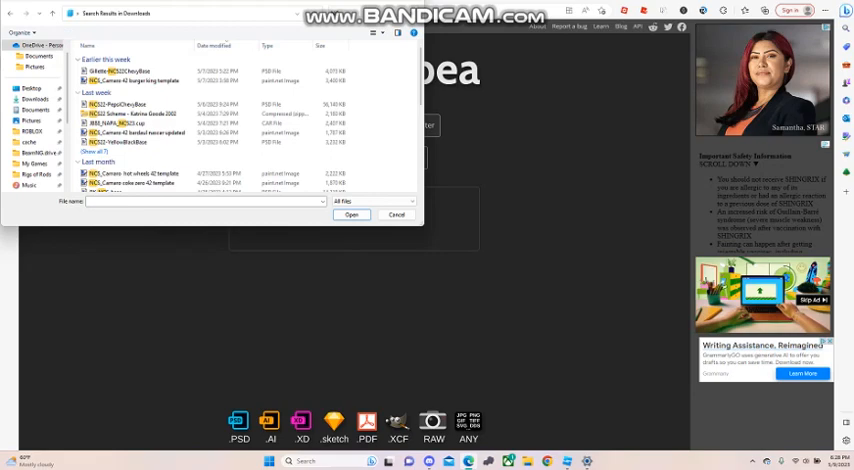
pyautogui.scroll(-3)
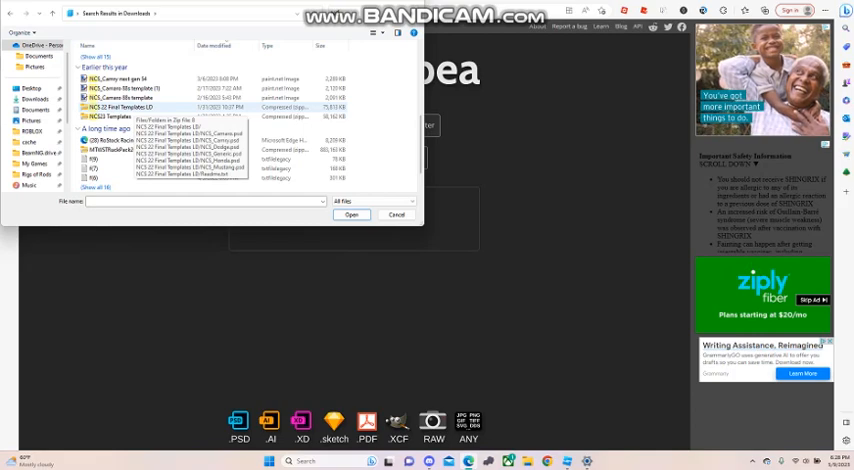
pyautogui.click(120, 108)
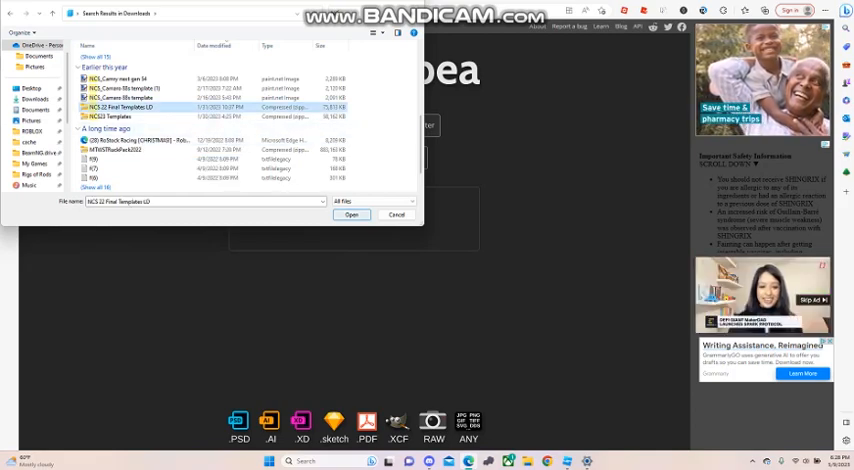
pyautogui.click(352, 214)
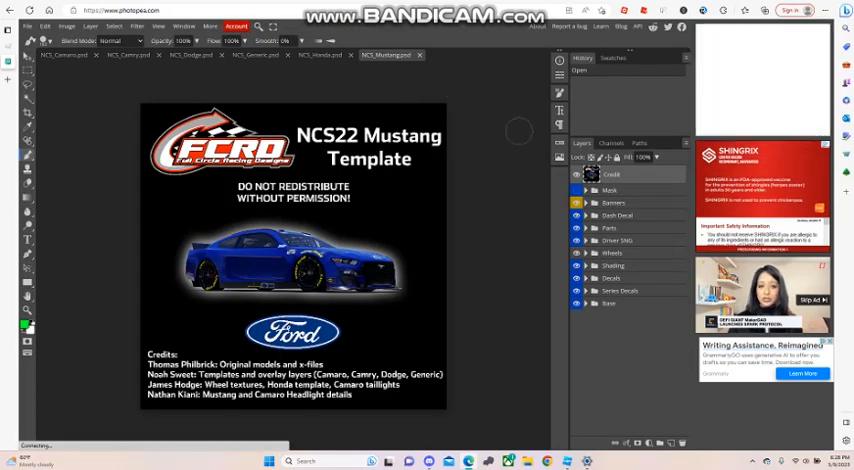
# Step: Hide the credits cover layer so the blue Mustang texture layout is visible
pyautogui.click(10, 58)
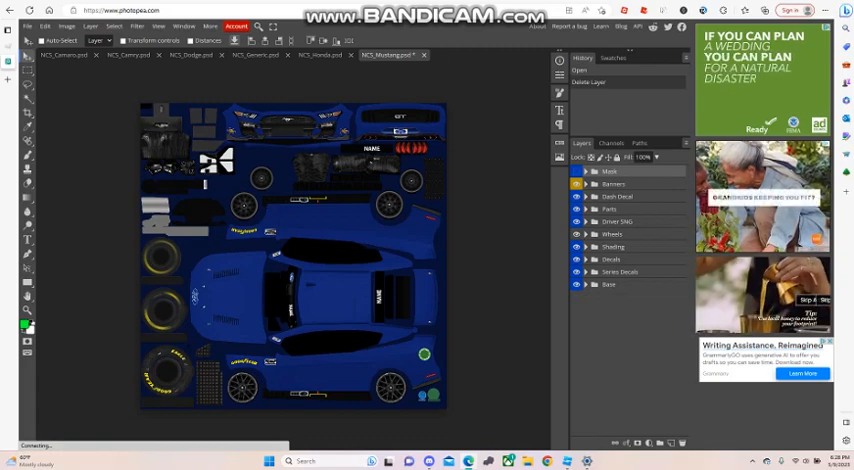
# Step: Recolour the body paint layer lime green with a Color Overlay layer style
pyautogui.click(576, 284)
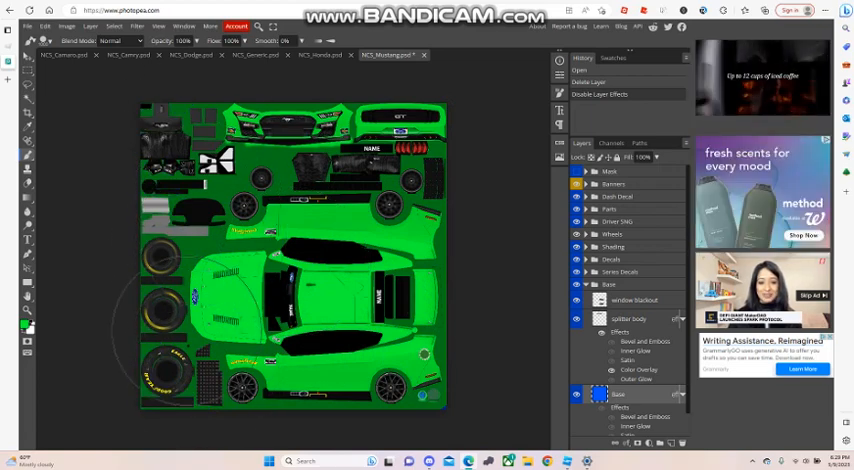
pyautogui.click(28, 56)
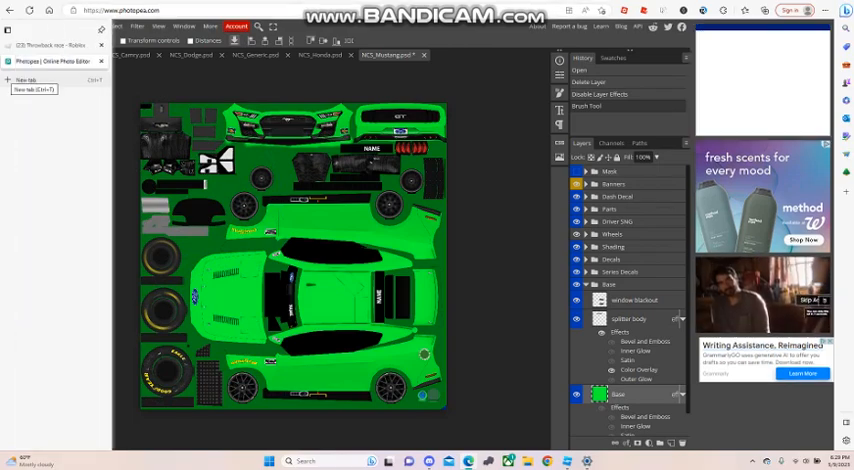
# Step: Search 'nascar number png' in a new tab and preview the white-and-red 00 number image
pyautogui.click(28, 80)
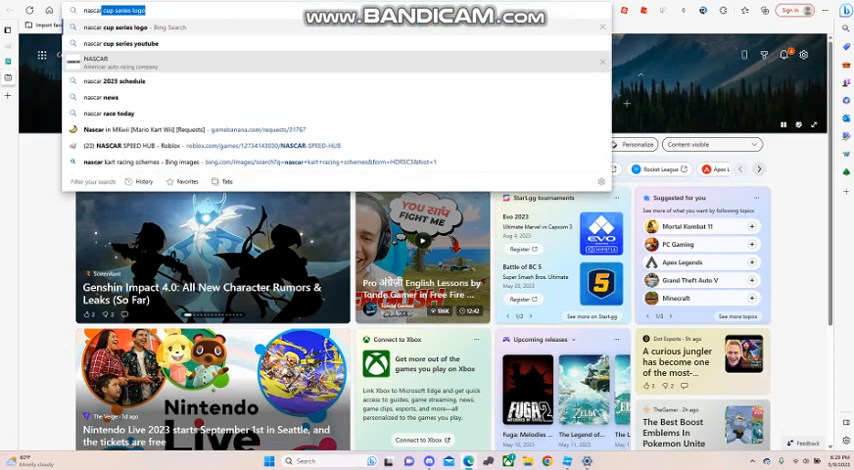
pyautogui.write('nascar number png')
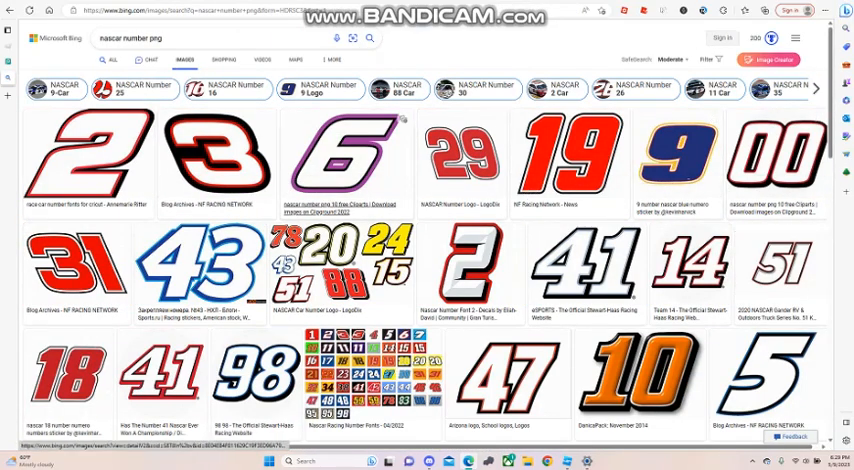
pyautogui.click(764, 156)
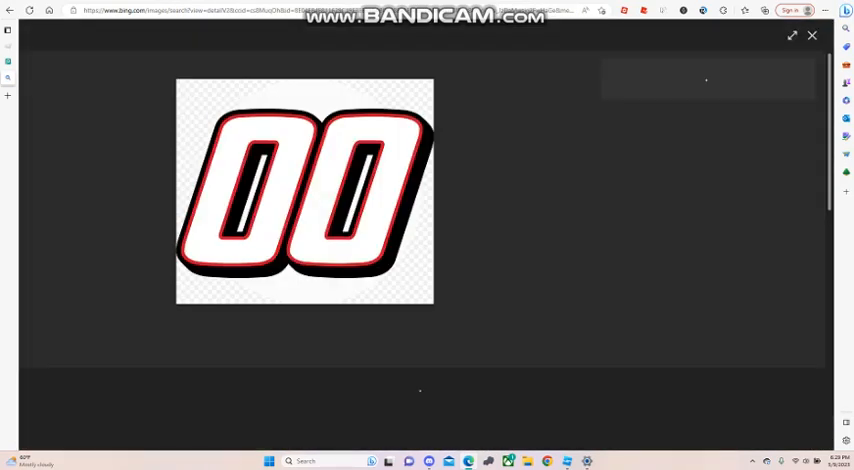
pyautogui.rightClick(300, 200)
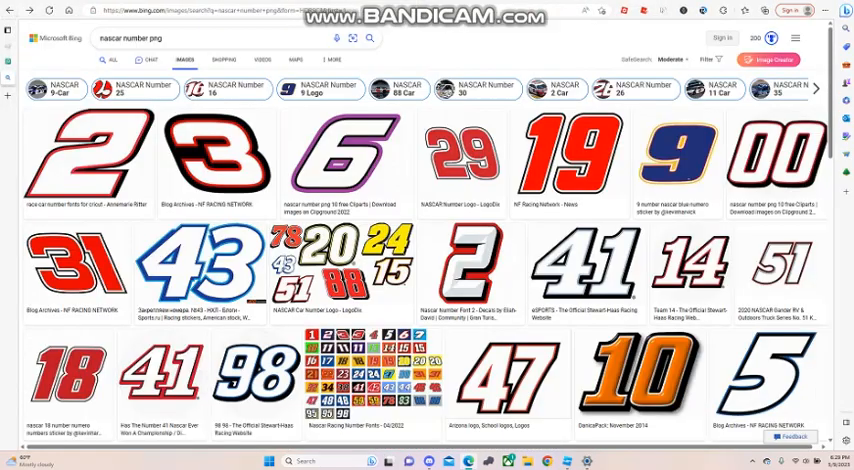
# Step: Run a new image search for 'mountain dew png'
pyautogui.click(322, 38)
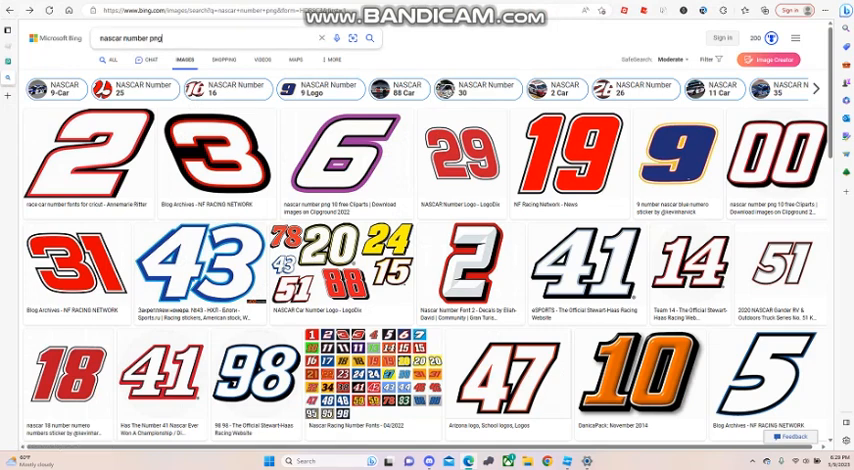
pyautogui.click(200, 38)
pyautogui.write('moutain d')
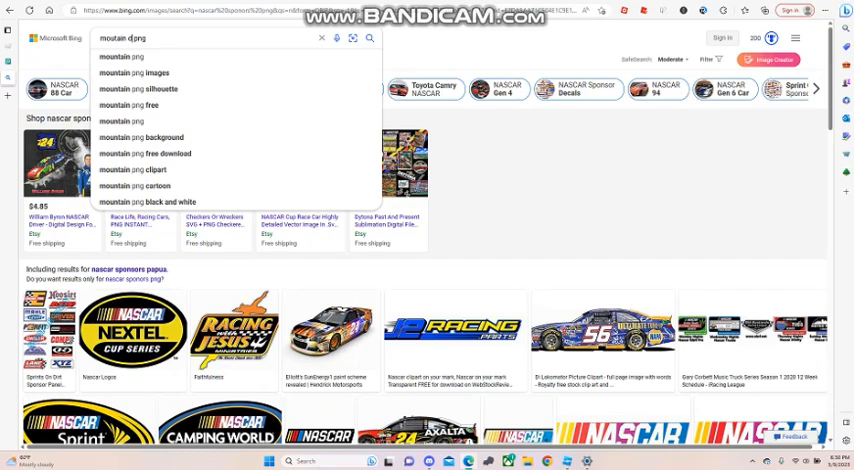
pyautogui.write('ew')
pyautogui.press('Return')
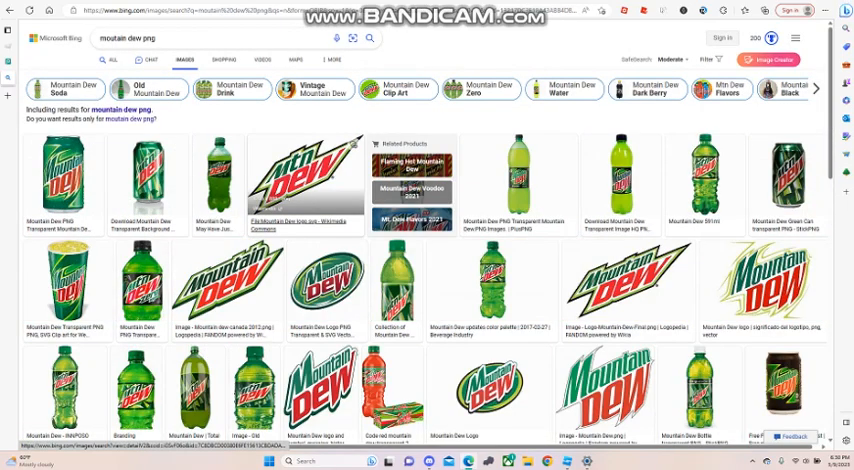
# Step: Save the Mountain Dew logo PNG to the Downloads folder
pyautogui.rightClick(300, 190)
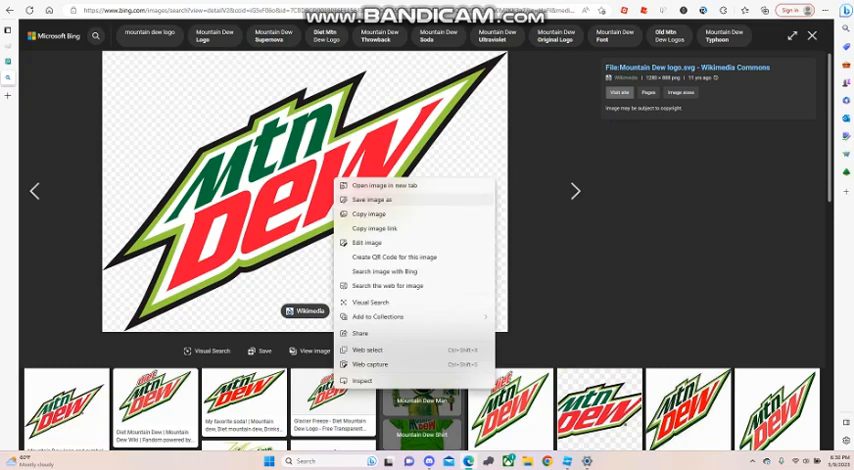
pyautogui.click(368, 200)
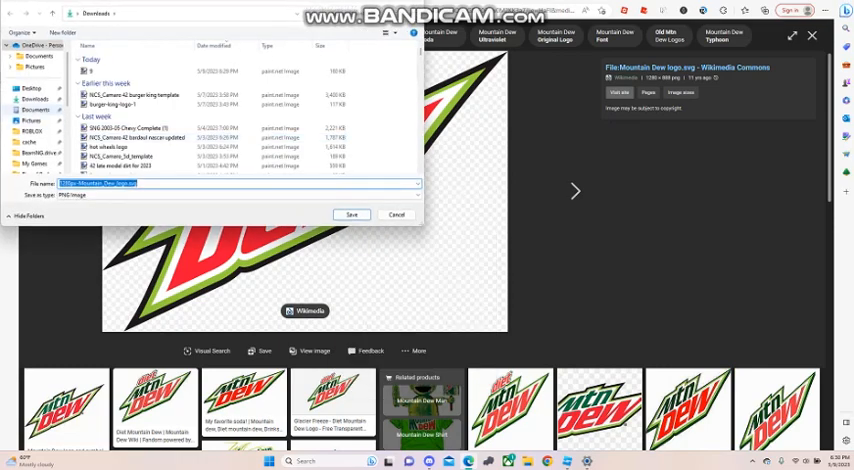
pyautogui.click(352, 214)
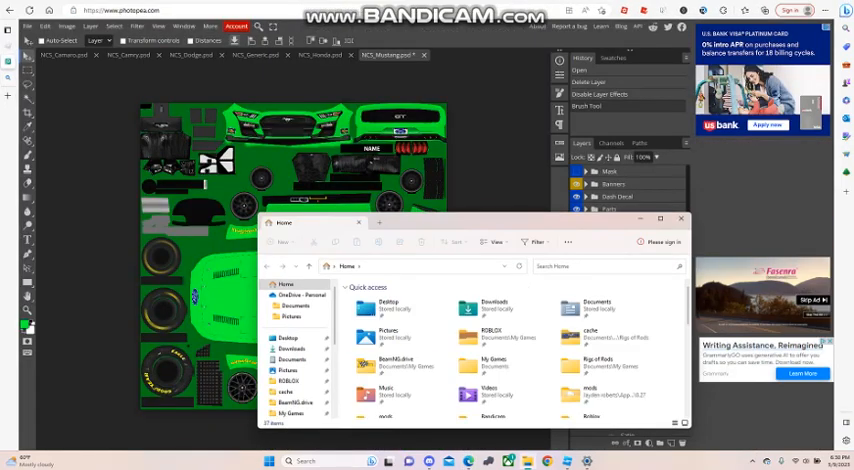
# Step: Place the downloaded number 9 and Mountain Dew logo from Downloads onto the green car body
pyautogui.click(288, 348)
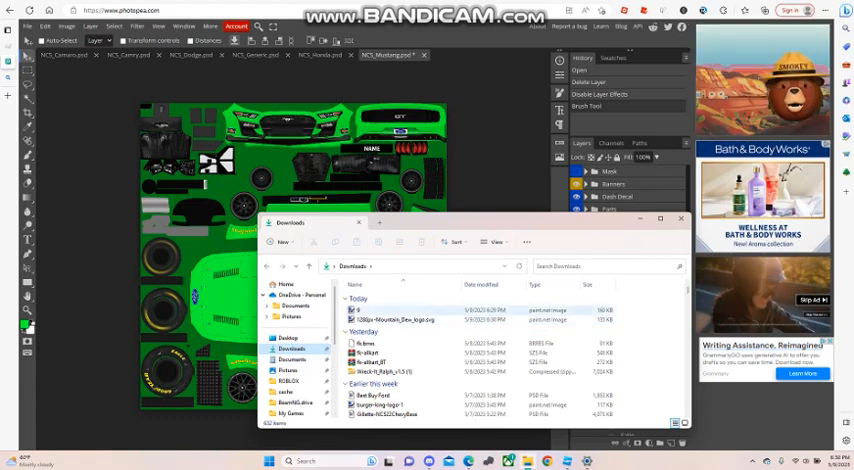
pyautogui.click(352, 316)
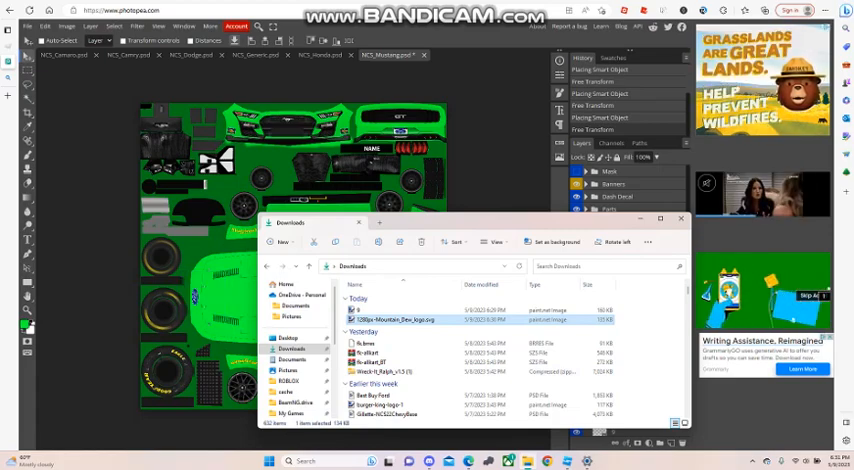
pyautogui.click(680, 218)
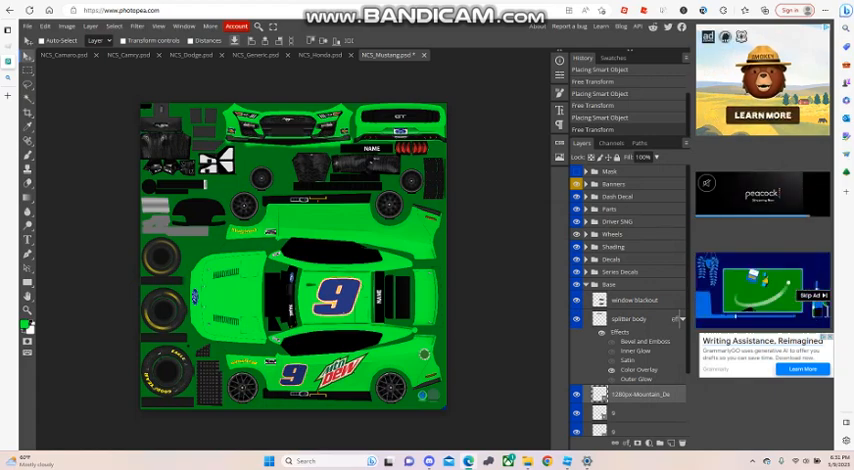
# Step: Rotate the whole canvas 180° via Image > Transform
pyautogui.click(44, 24)
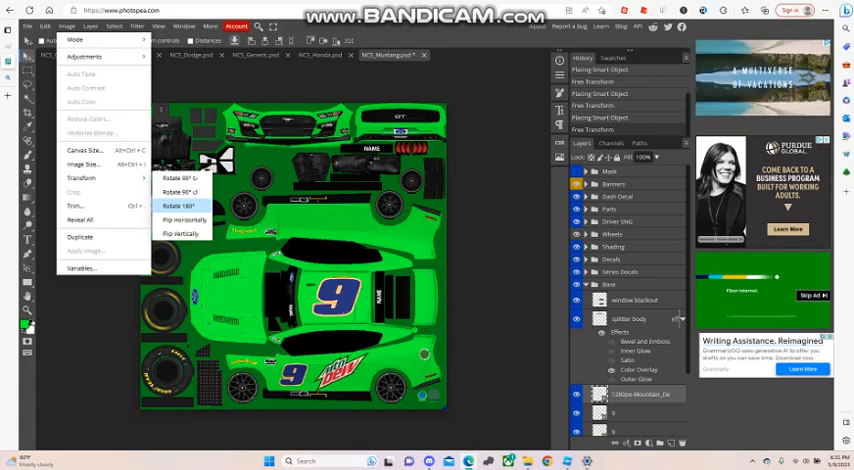
pyautogui.click(188, 204)
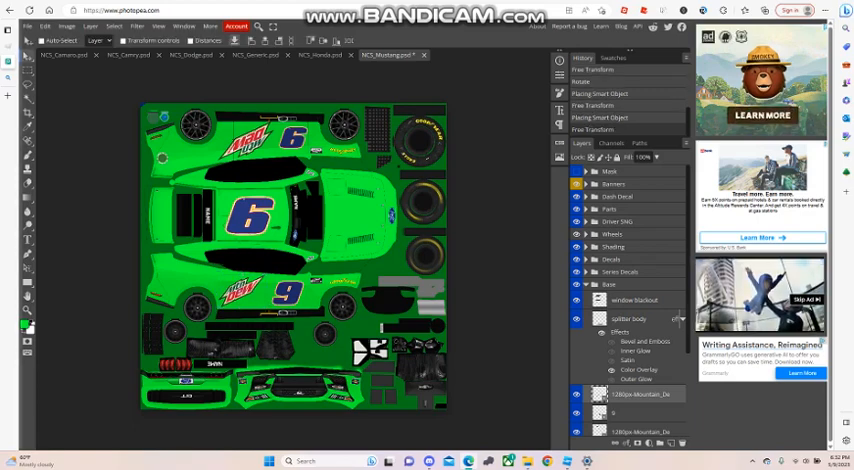
# Step: Rotate the whole canvas 90° via Image > Transform
pyautogui.click(40, 26)
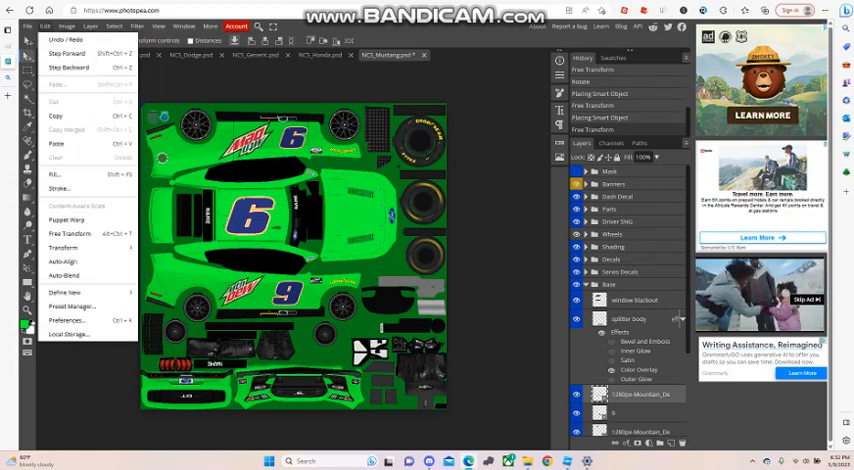
pyautogui.click(66, 26)
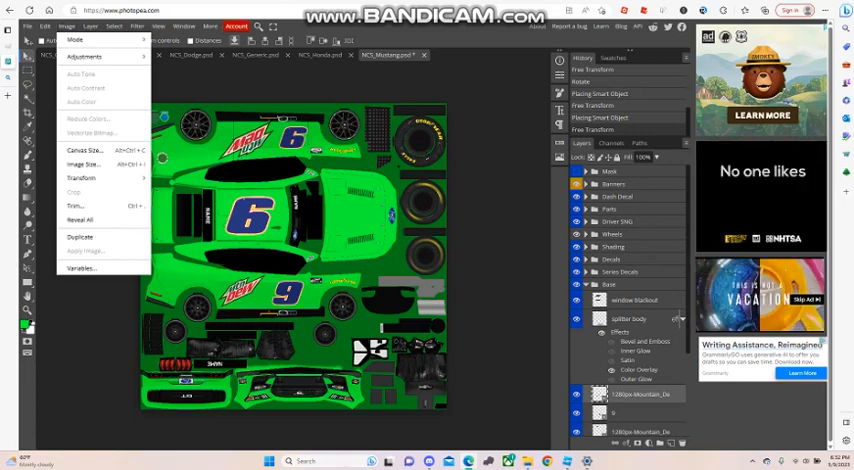
pyautogui.click(80, 176)
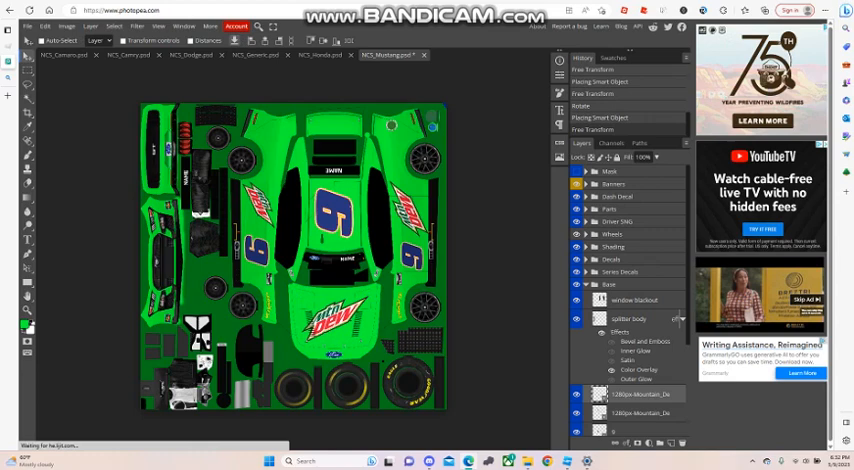
# Step: Rotate the canvas another 90° so the number 9 and logo read upright
pyautogui.click(44, 26)
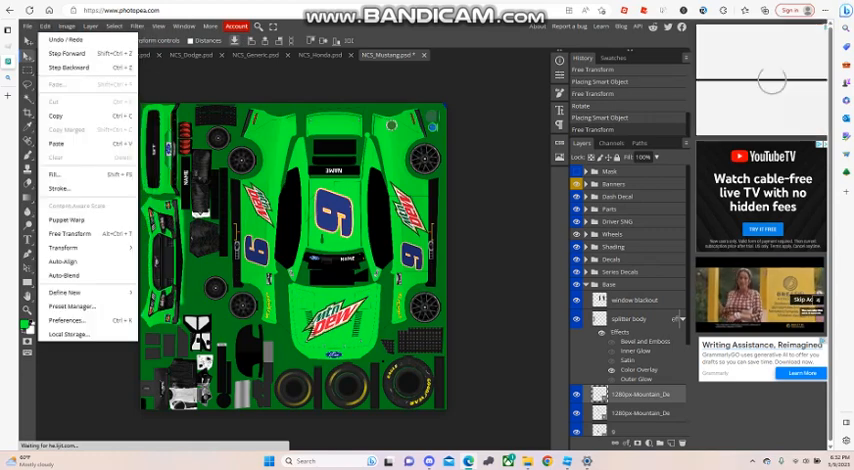
pyautogui.click(66, 26)
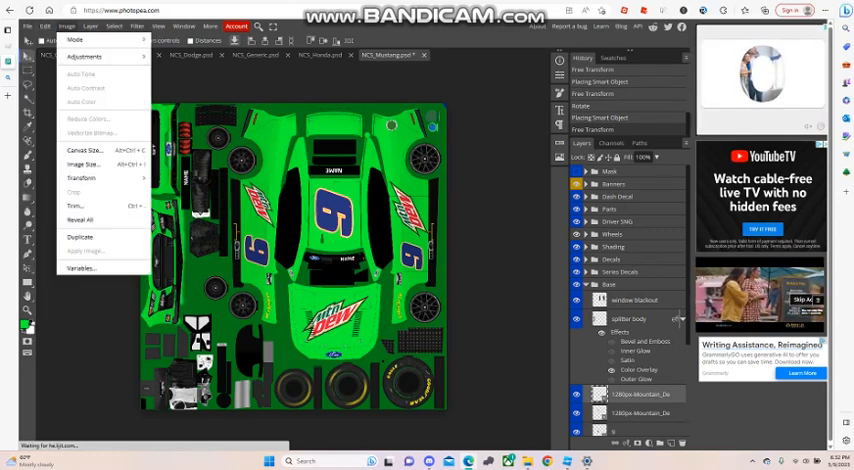
pyautogui.click(80, 176)
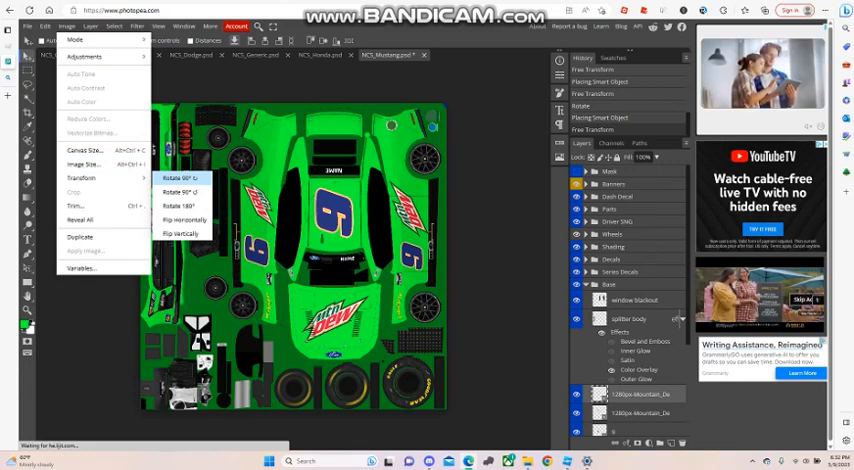
pyautogui.click(182, 178)
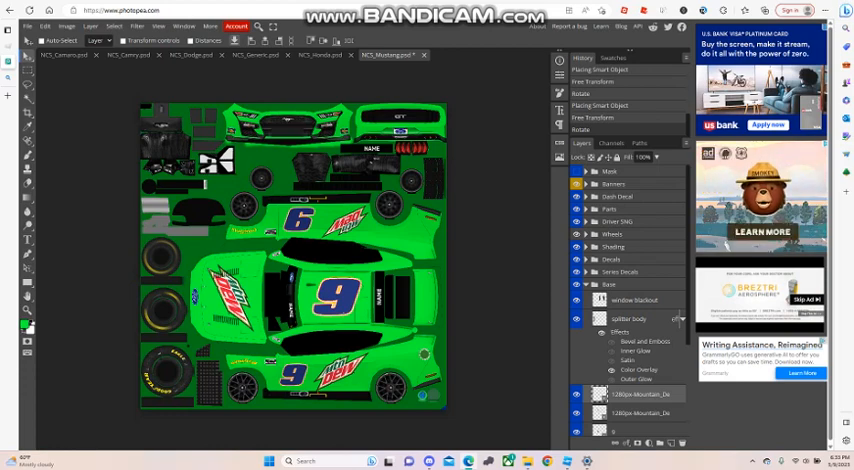
pyautogui.click(584, 184)
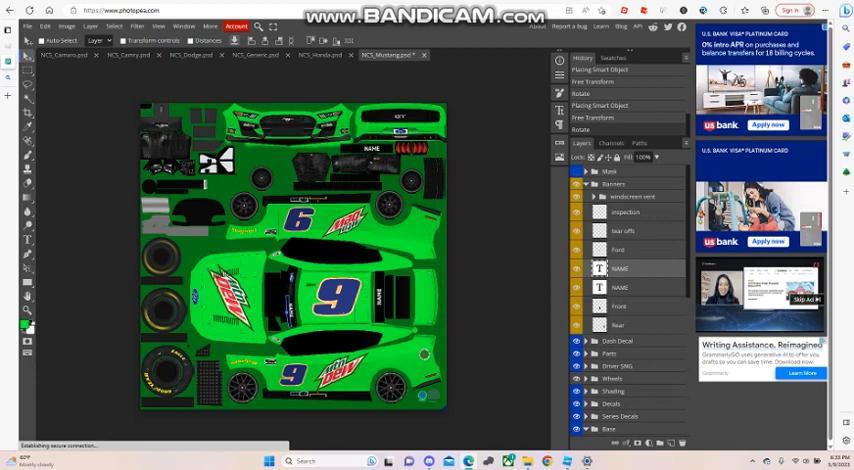
# Step: Expand and browse the paint scheme's layer groups in the Layers panel
pyautogui.click(24, 238)
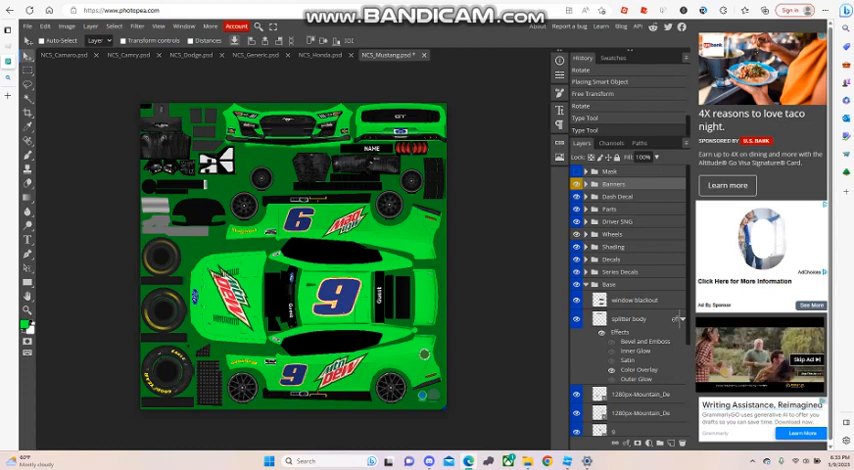
# Step: Export the green number 9 Mountain Dew Mustang scheme as a PNG via File > Export as
pyautogui.click(30, 26)
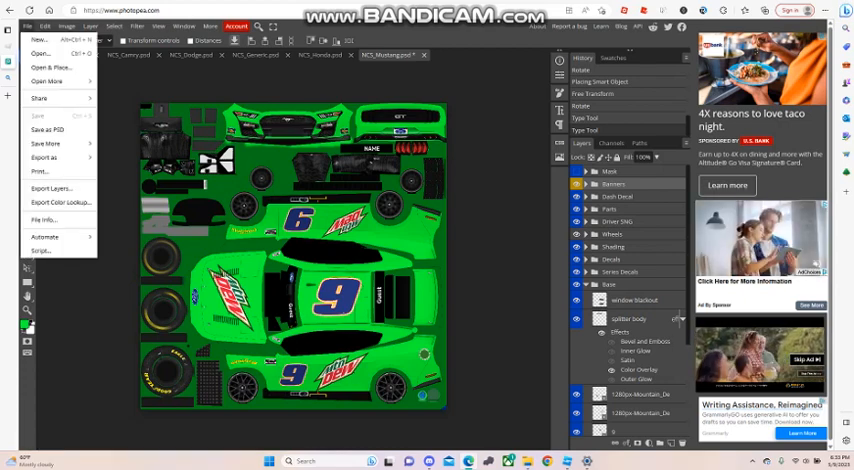
pyautogui.click(44, 156)
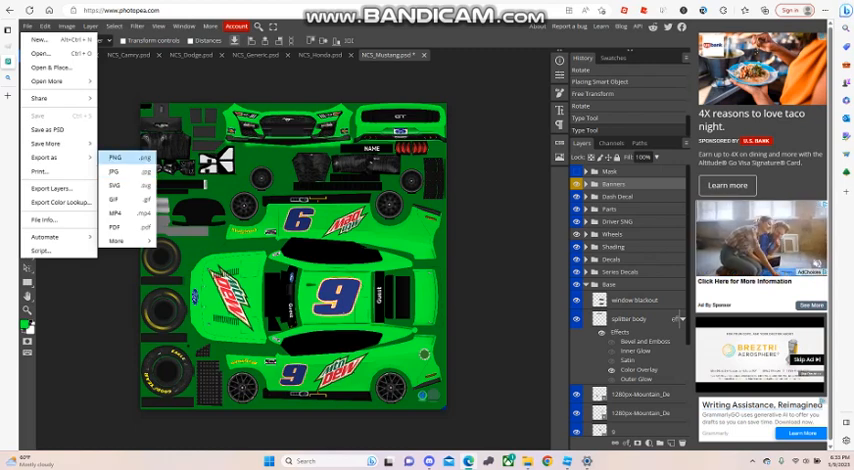
pyautogui.click(116, 156)
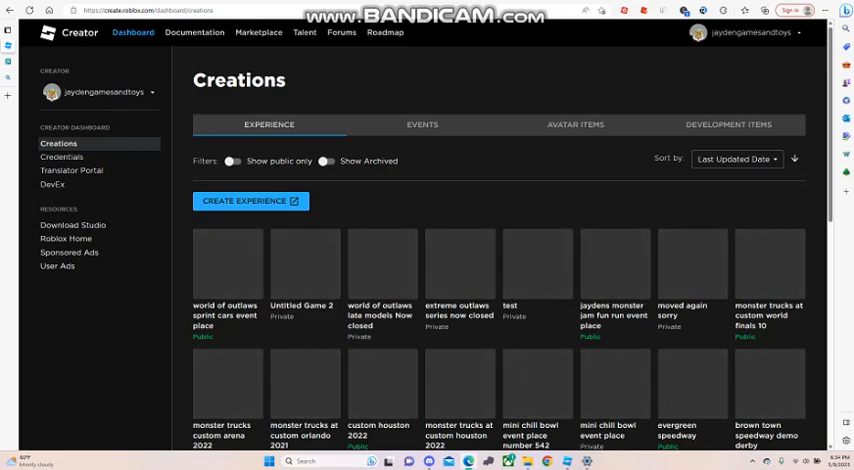
# Step: Navigate to Development Items > Decals and start a new decal asset upload
pyautogui.click(572, 124)
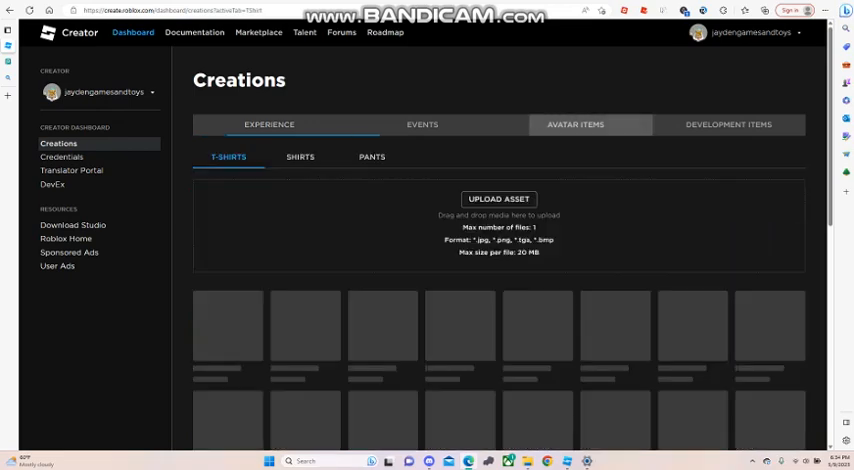
pyautogui.click(268, 124)
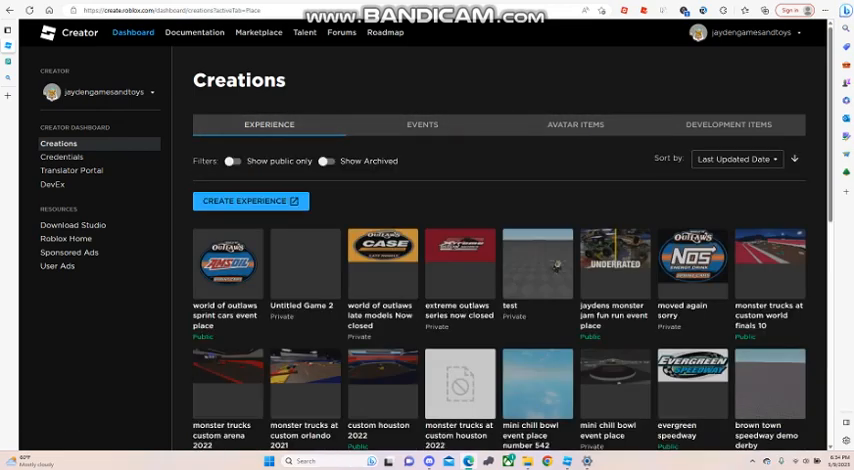
pyautogui.click(728, 124)
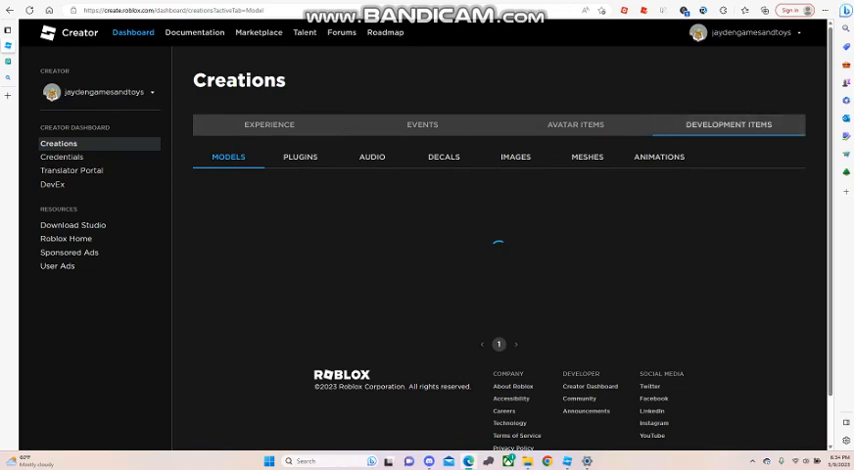
pyautogui.click(444, 156)
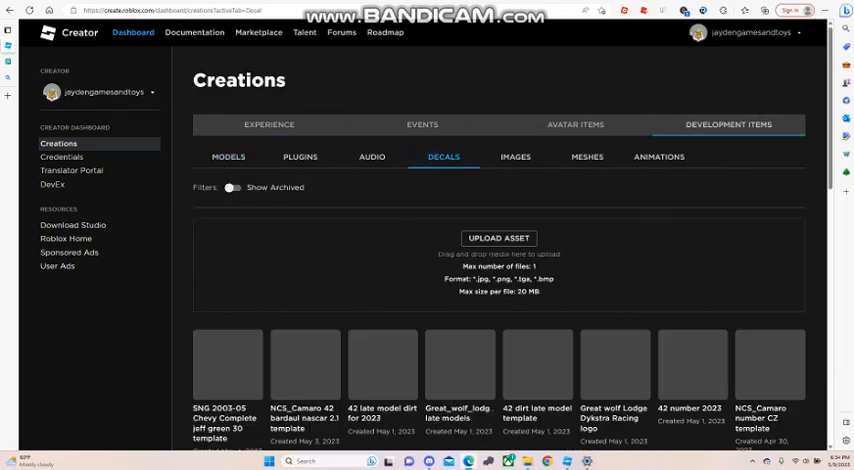
pyautogui.click(496, 238)
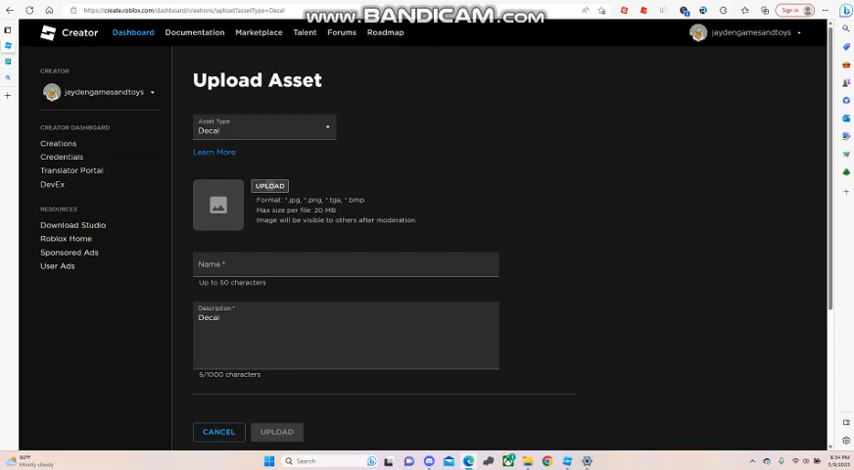
# Step: Choose the exported Mustang scheme PNG and submit it as a decal with the default name
pyautogui.click(268, 186)
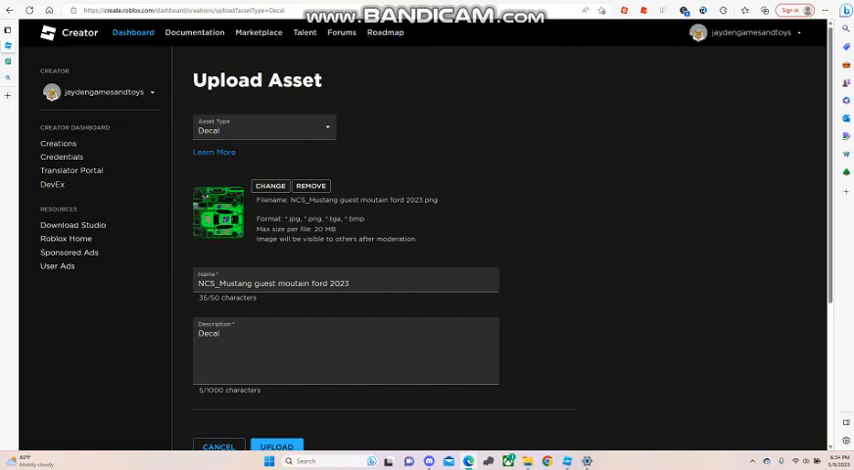
pyautogui.scroll(-3)
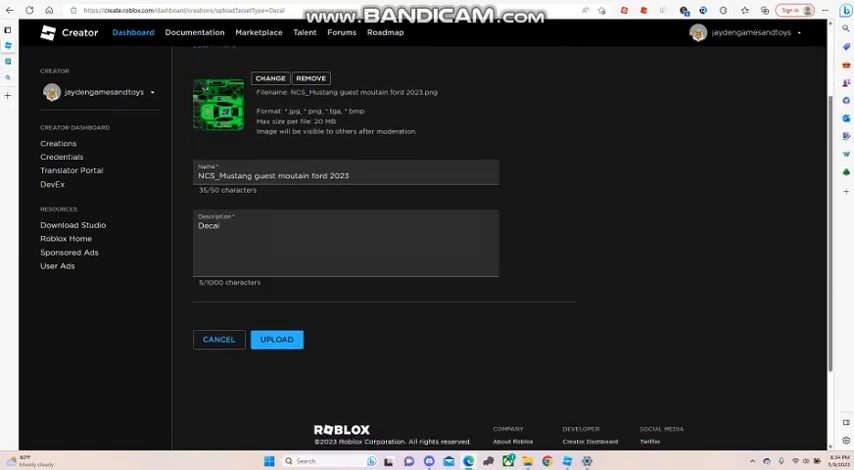
pyautogui.click(276, 340)
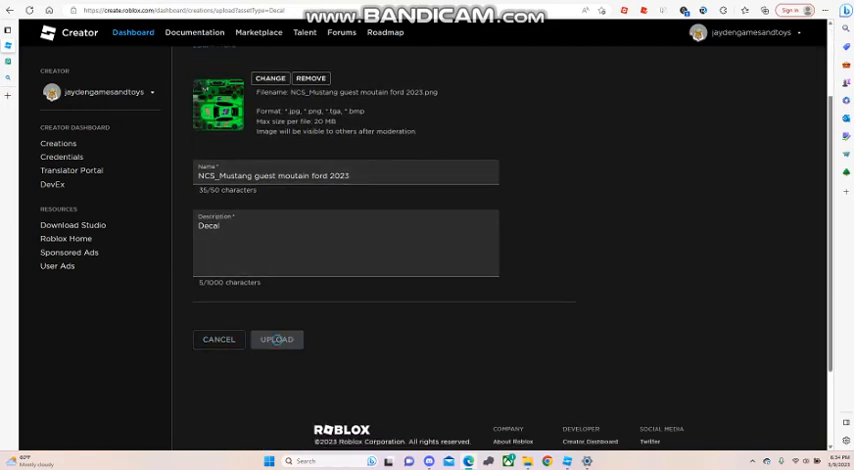
pyautogui.scroll(3)
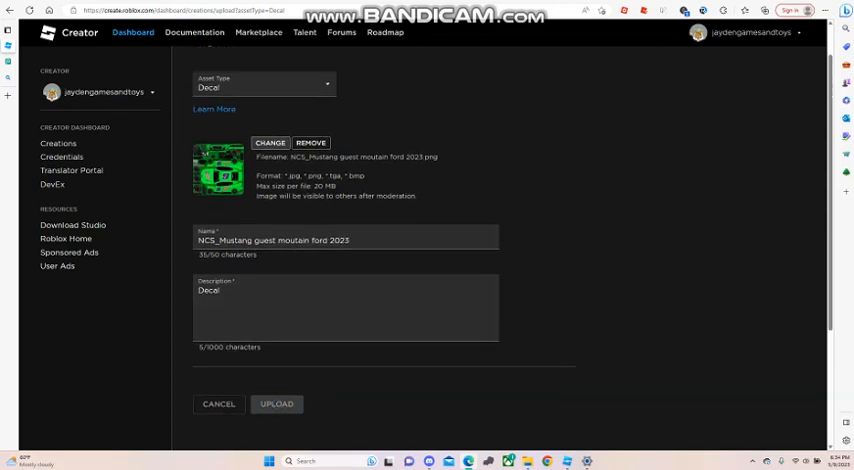
pyautogui.scroll(3)
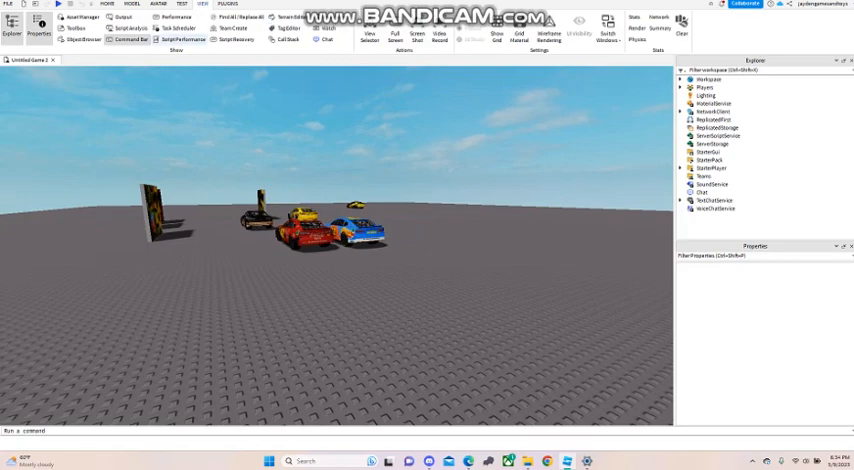
# Step: Insert the uploaded Mountain Dew Mustang decal from My Images onto the wall part
pyautogui.click(76, 28)
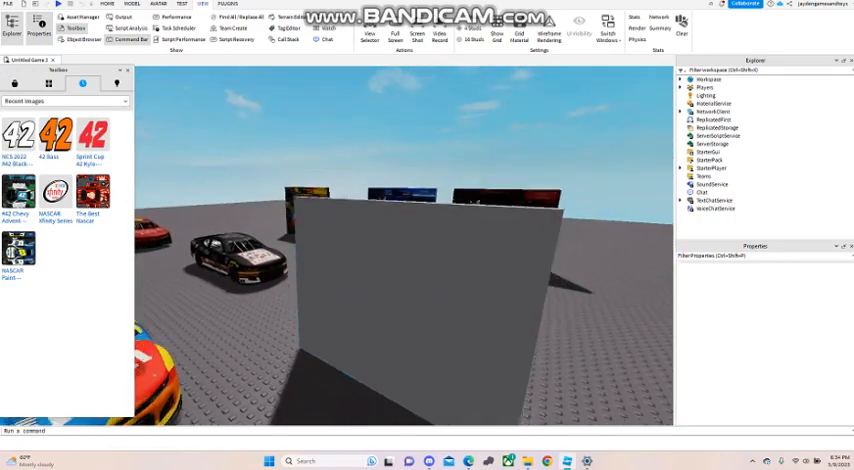
pyautogui.click(64, 100)
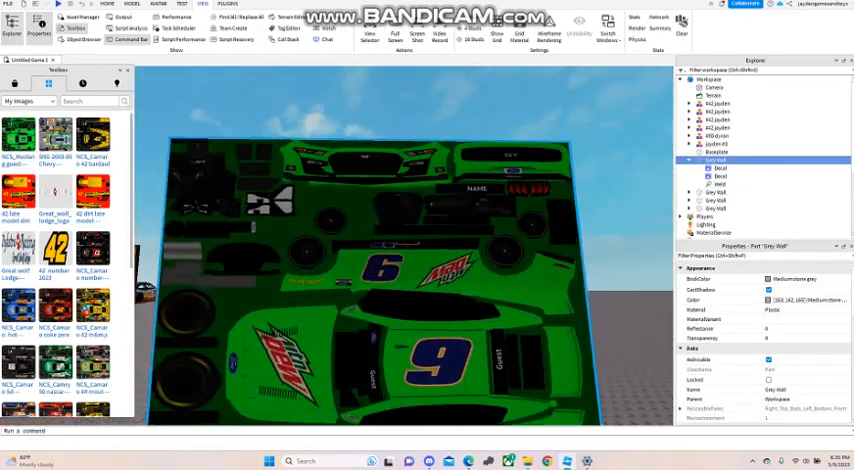
pyautogui.click(720, 168)
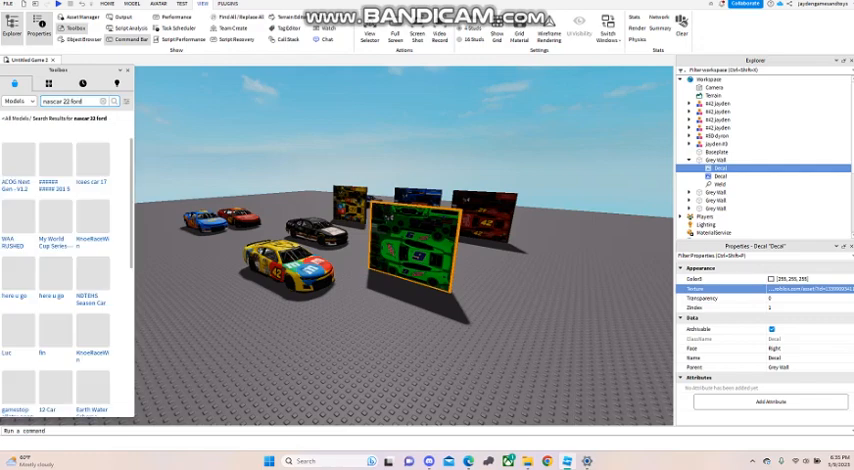
# Step: Scroll through the NASCAR car model search results in the Toolbox
pyautogui.scroll(-3)
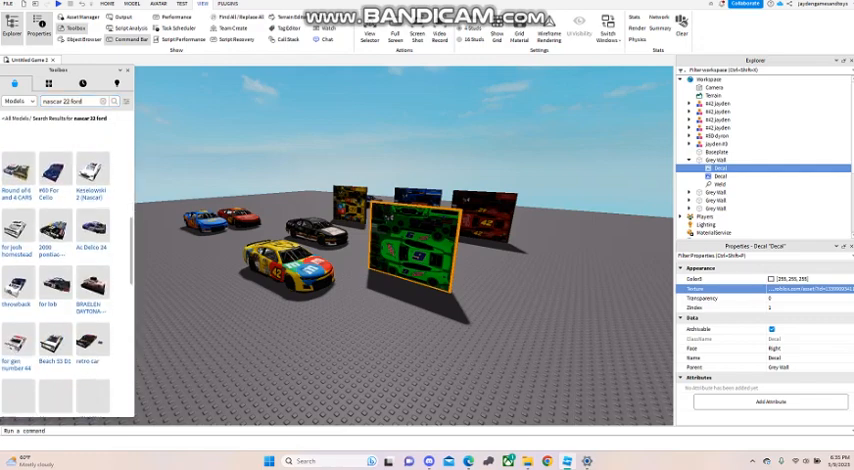
pyautogui.scroll(-3)
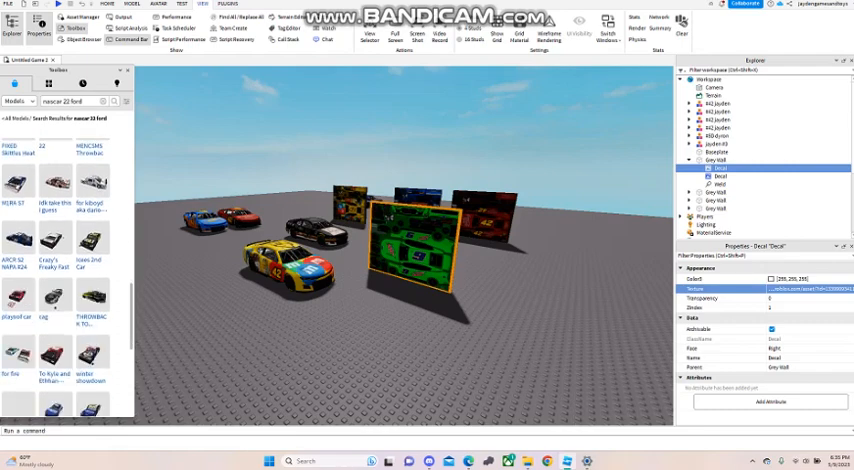
pyautogui.scroll(-3)
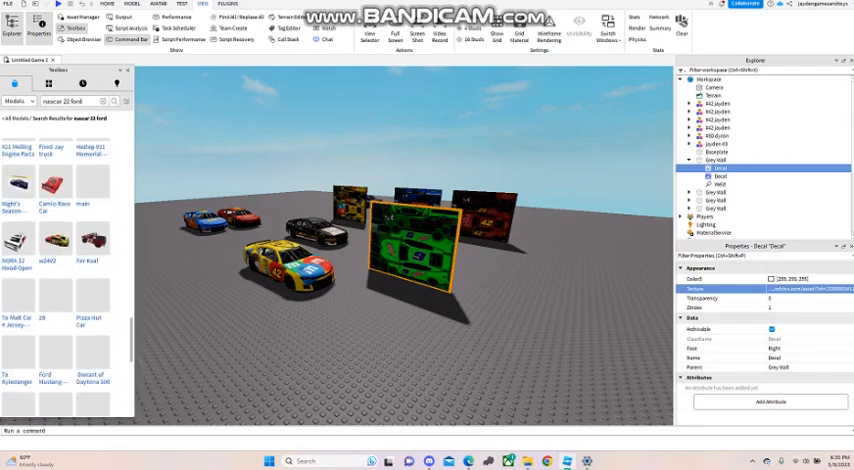
pyautogui.scroll(-3)
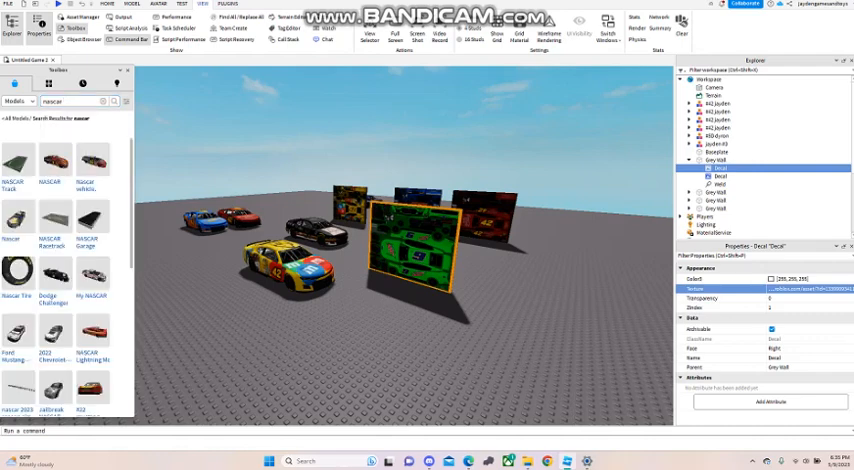
pyautogui.scroll(-3)
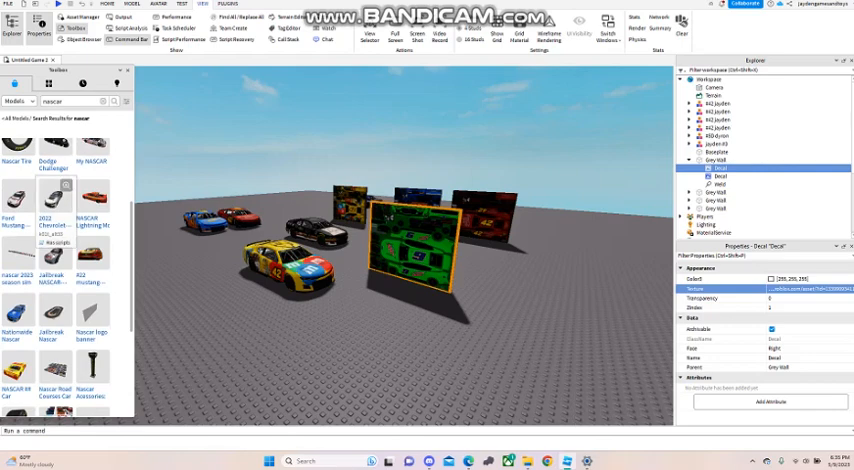
pyautogui.scroll(-3)
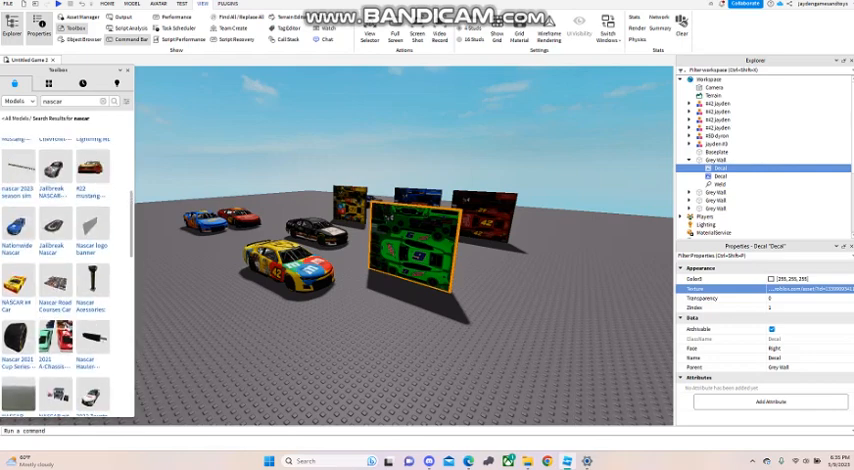
pyautogui.scroll(-3)
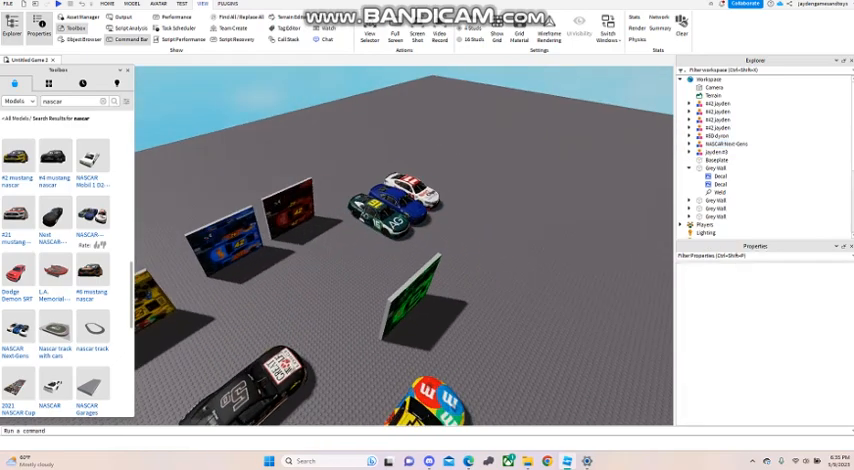
# Step: Select the NASCAR car model and expand it down to the Mustang body MeshPart
pyautogui.click(728, 144)
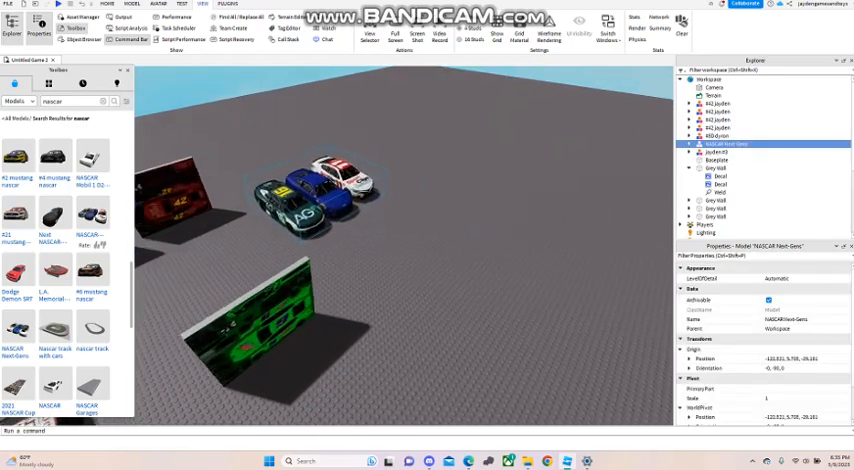
pyautogui.click(688, 144)
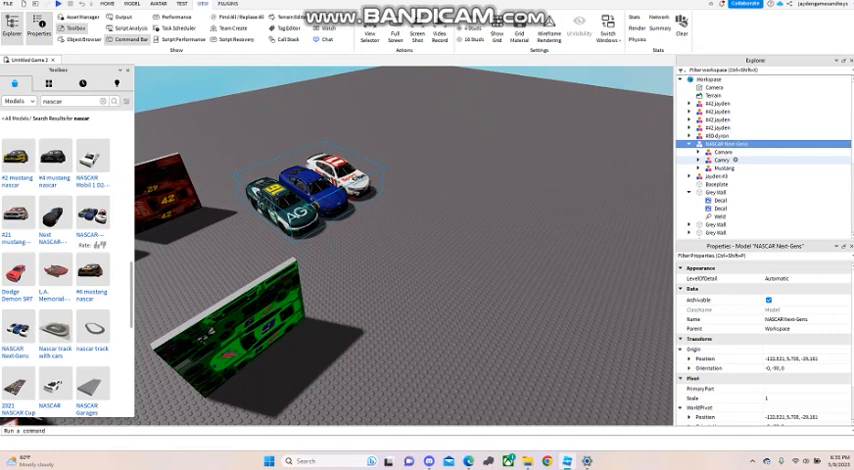
pyautogui.click(724, 168)
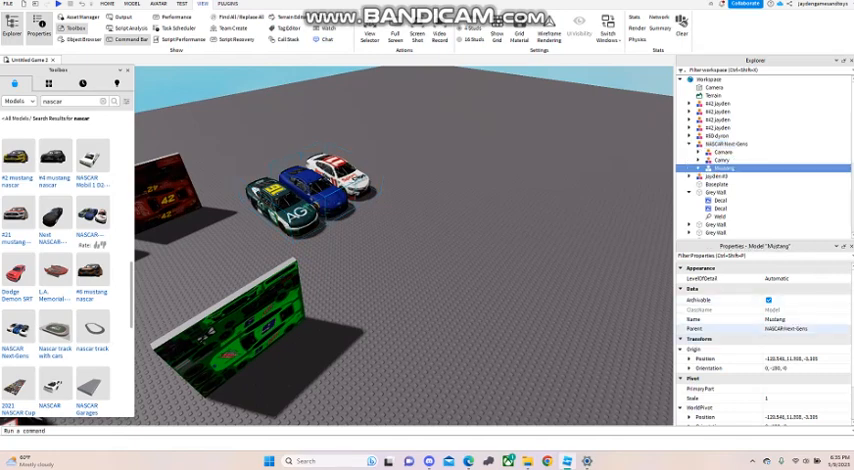
pyautogui.click(700, 168)
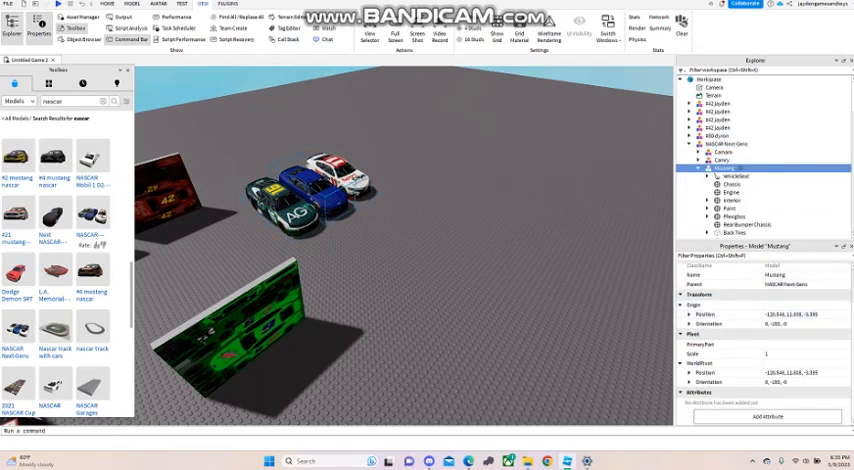
# Step: Set the body mesh's TextureID to the uploaded Mountain Dew scheme decal
pyautogui.click(730, 208)
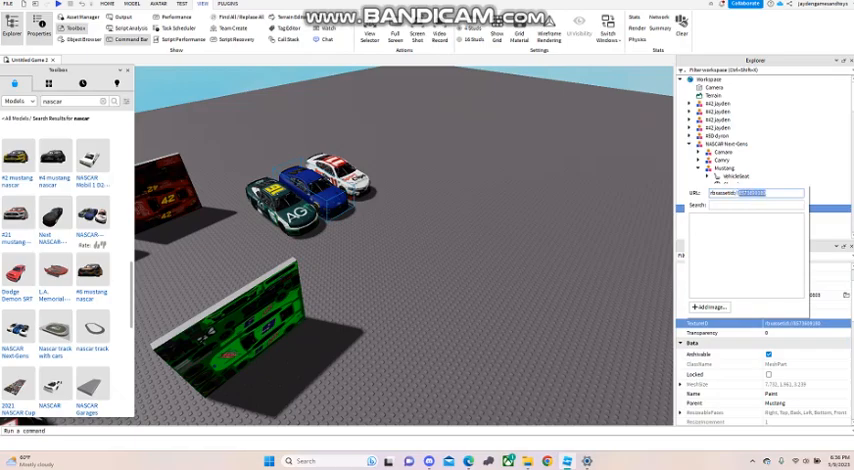
pyautogui.click(724, 208)
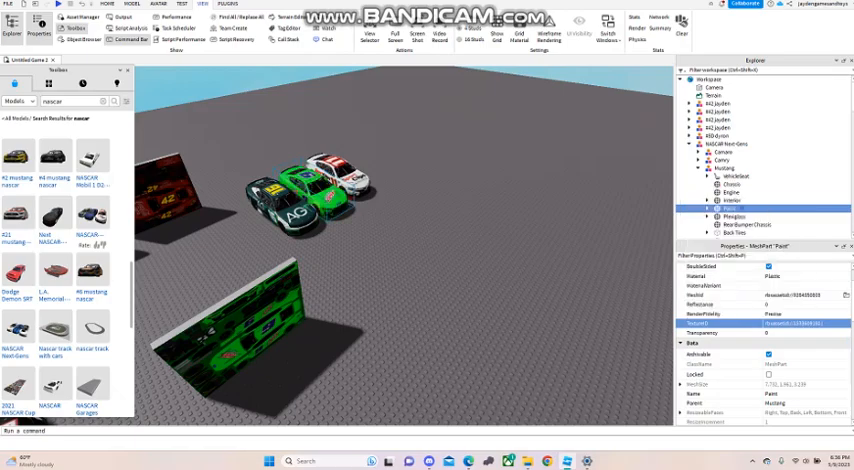